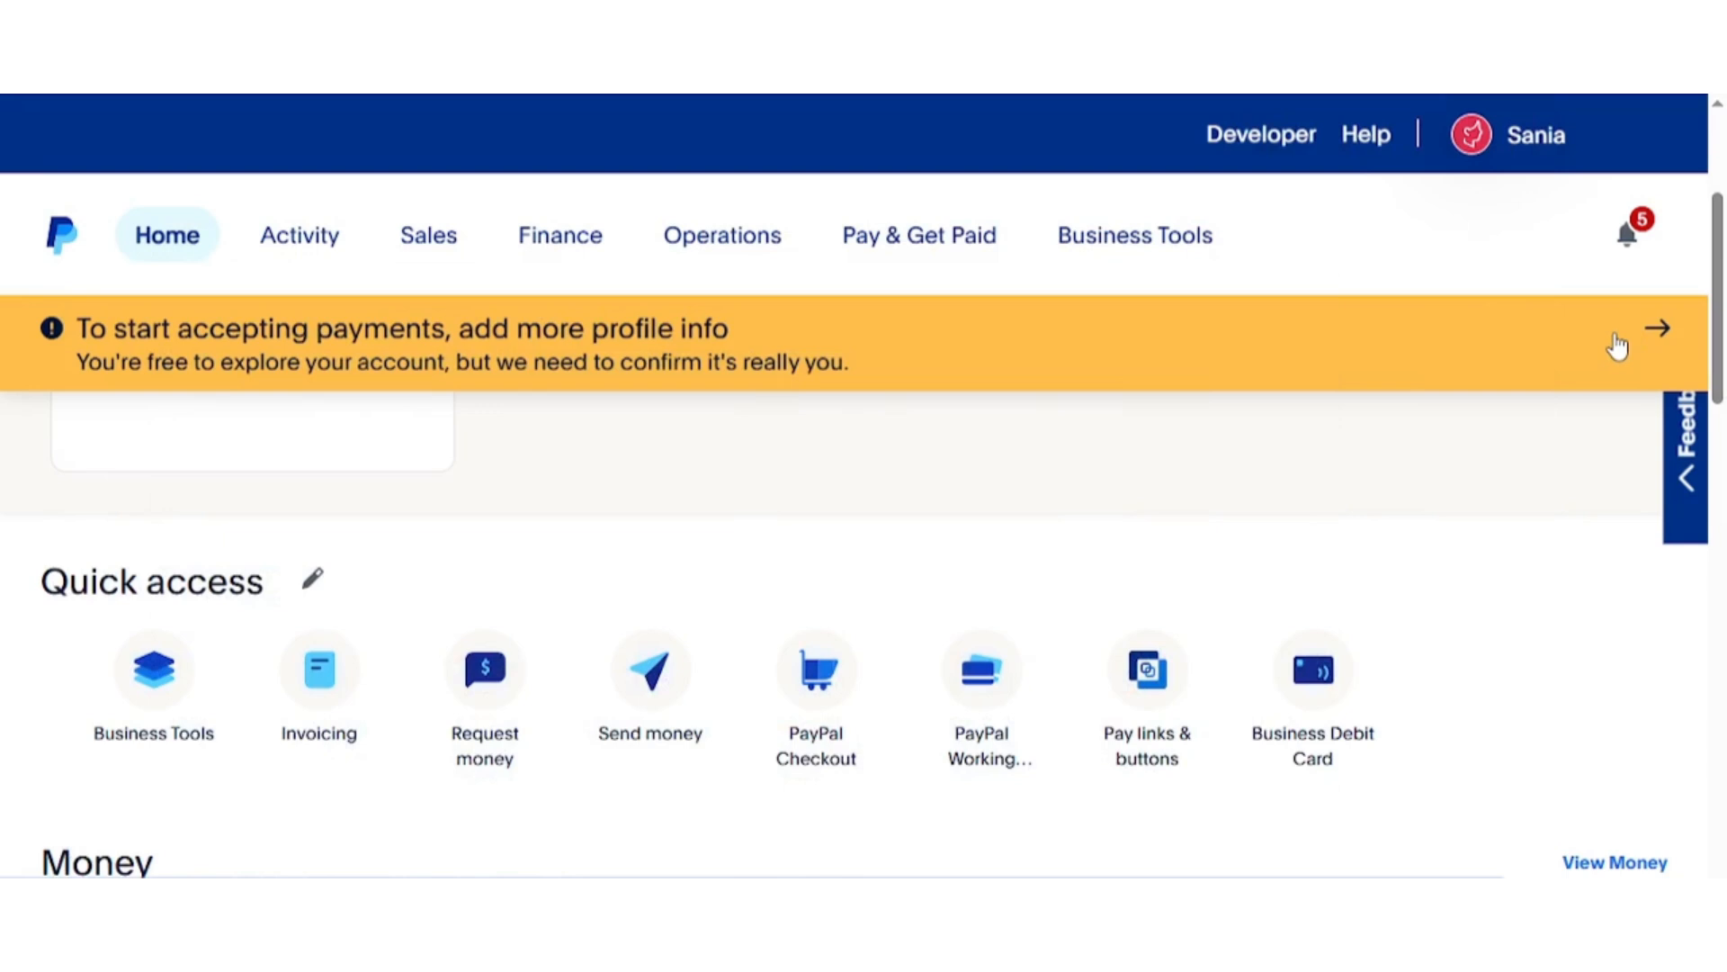
# Step: Open the account options list from the PayPal header
pyautogui.click(1510, 134)
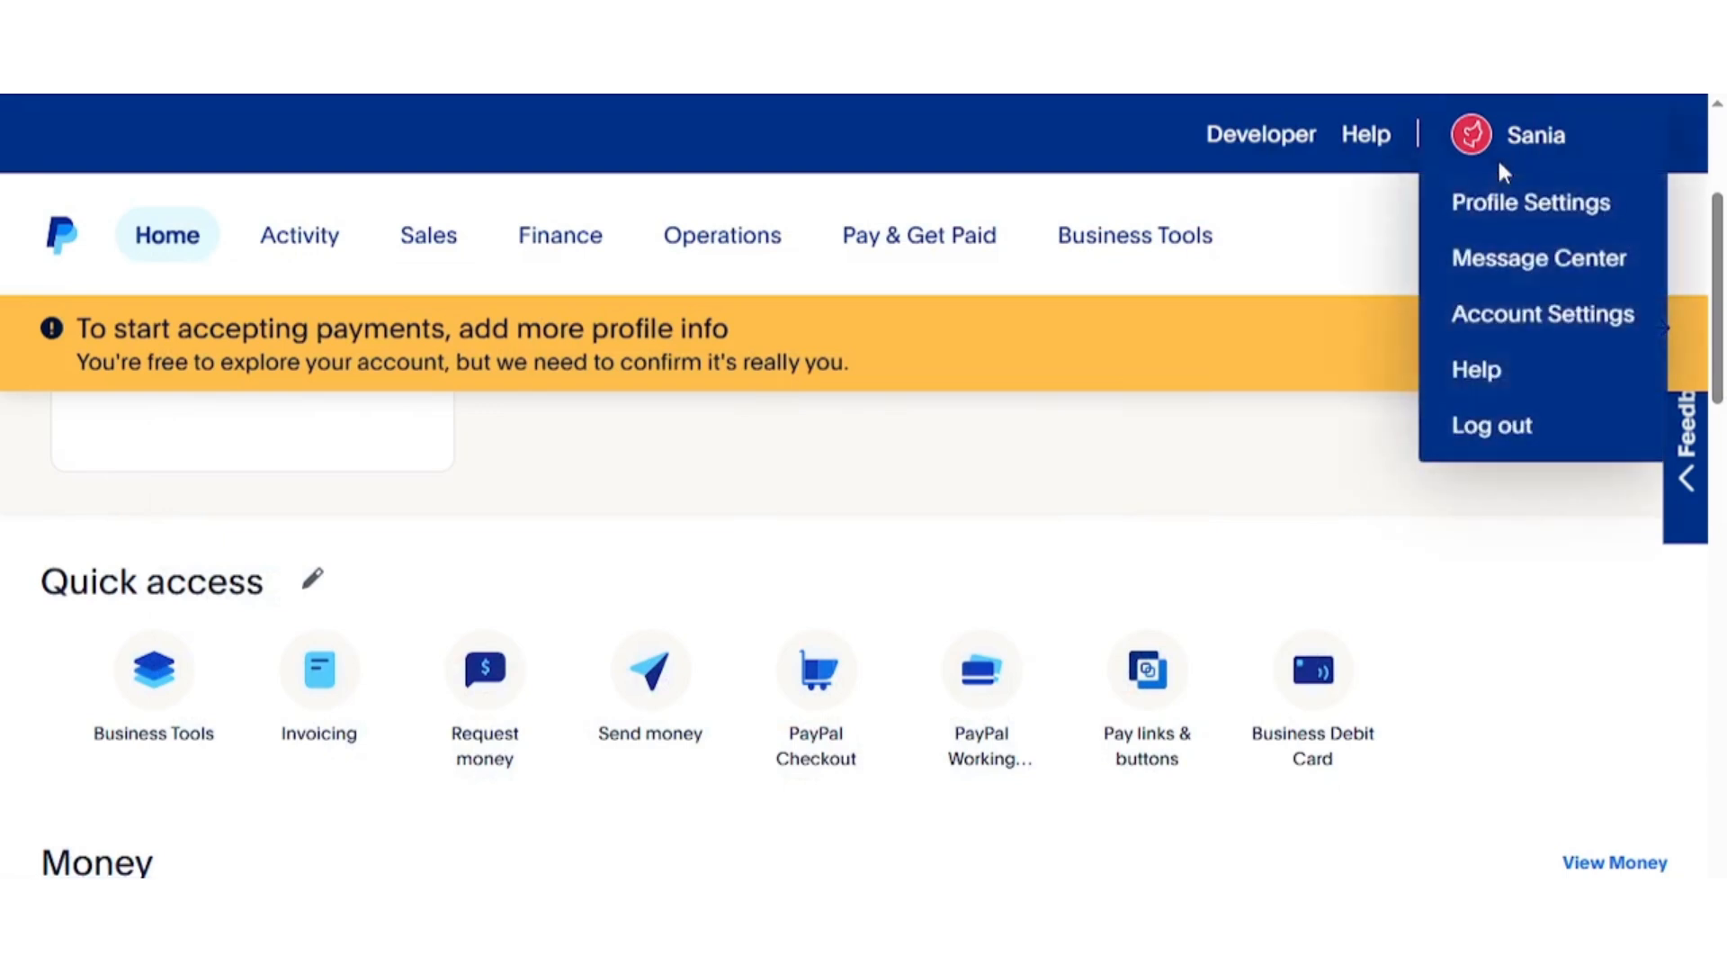
pyautogui.moveTo(1542, 369)
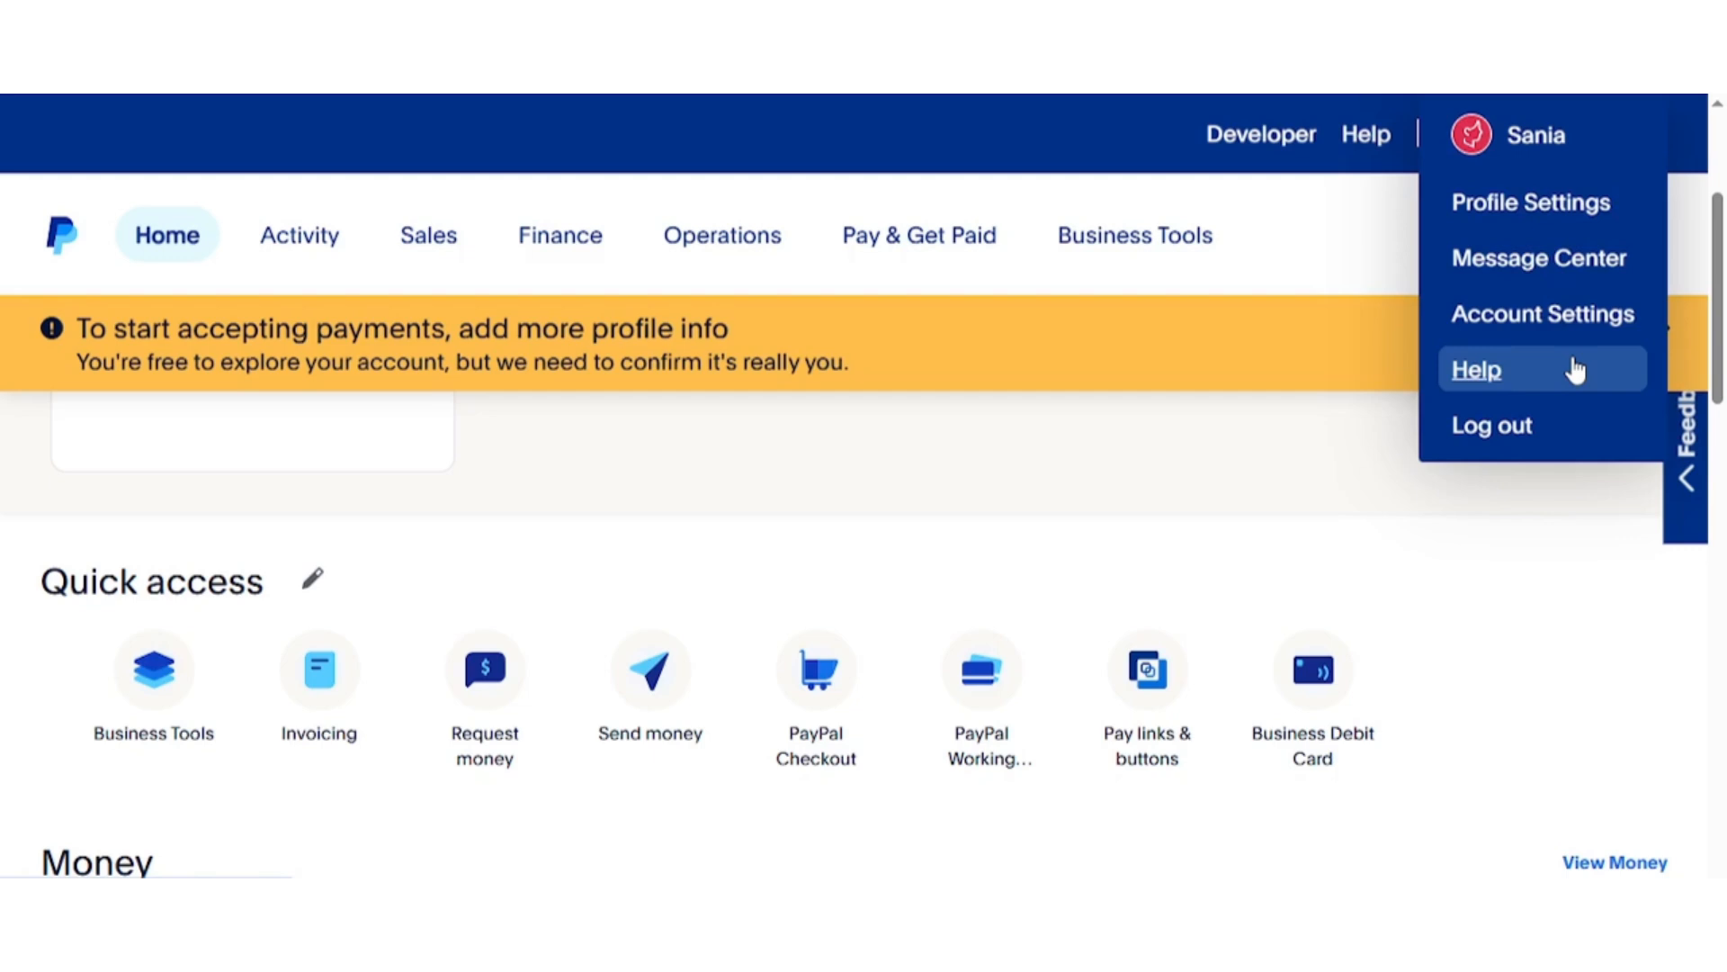
pyautogui.moveTo(1542, 313)
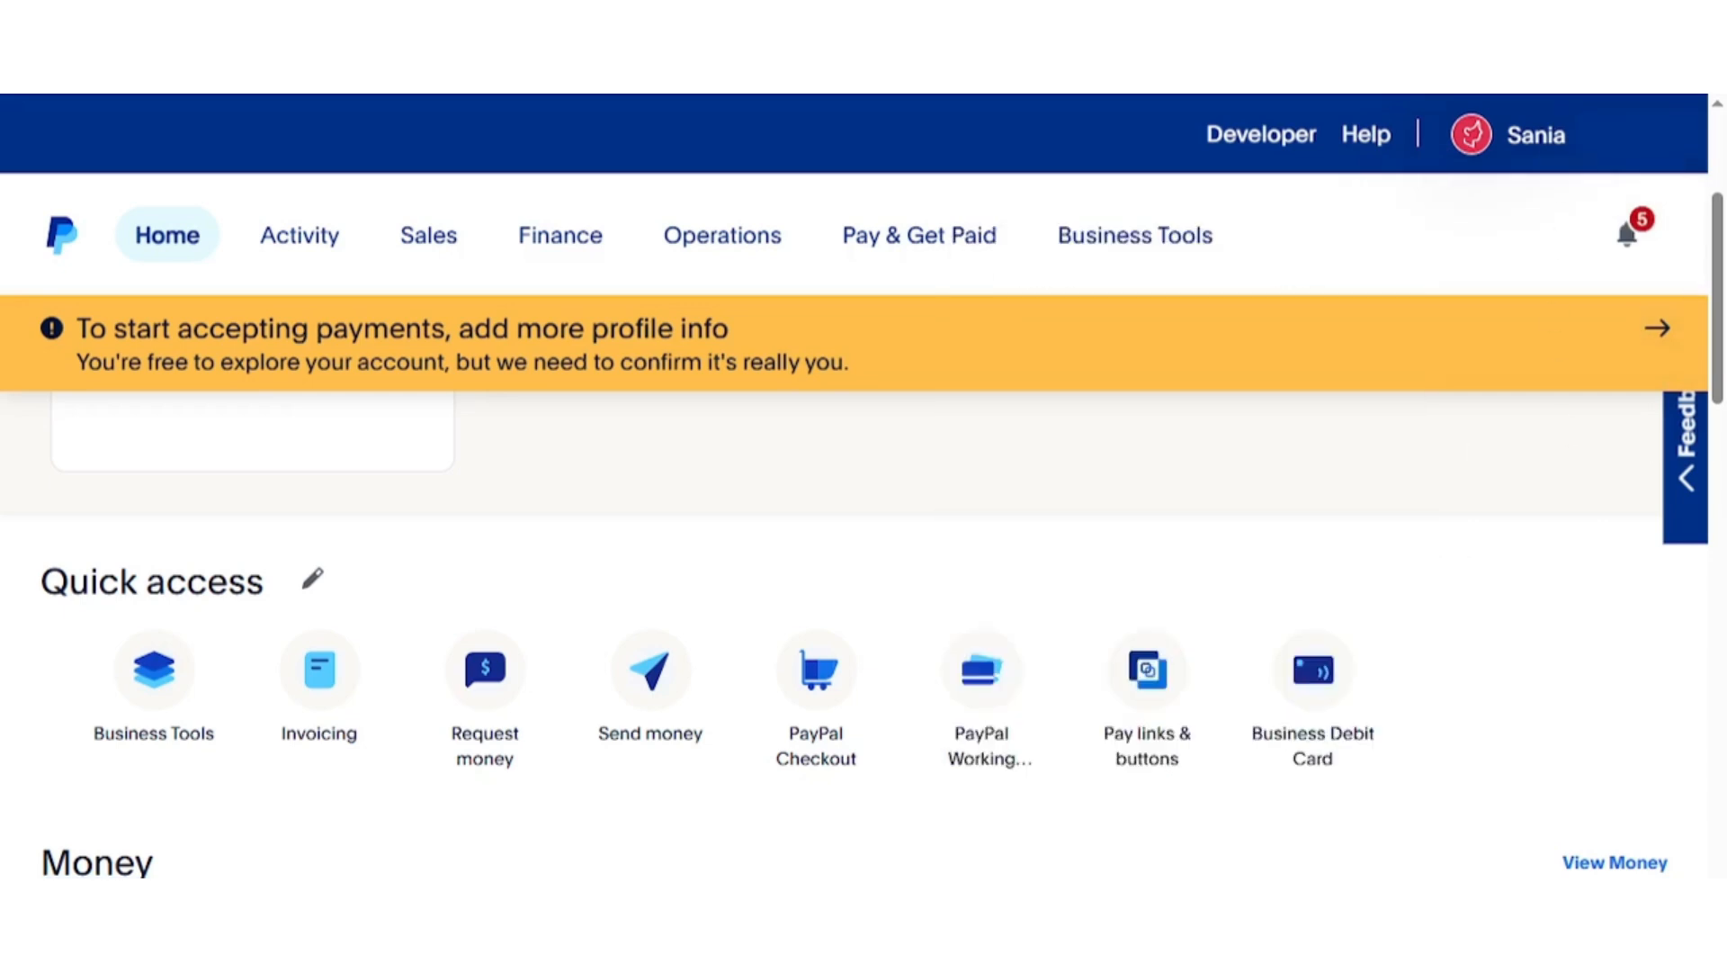
pyautogui.moveTo(1419, 110)
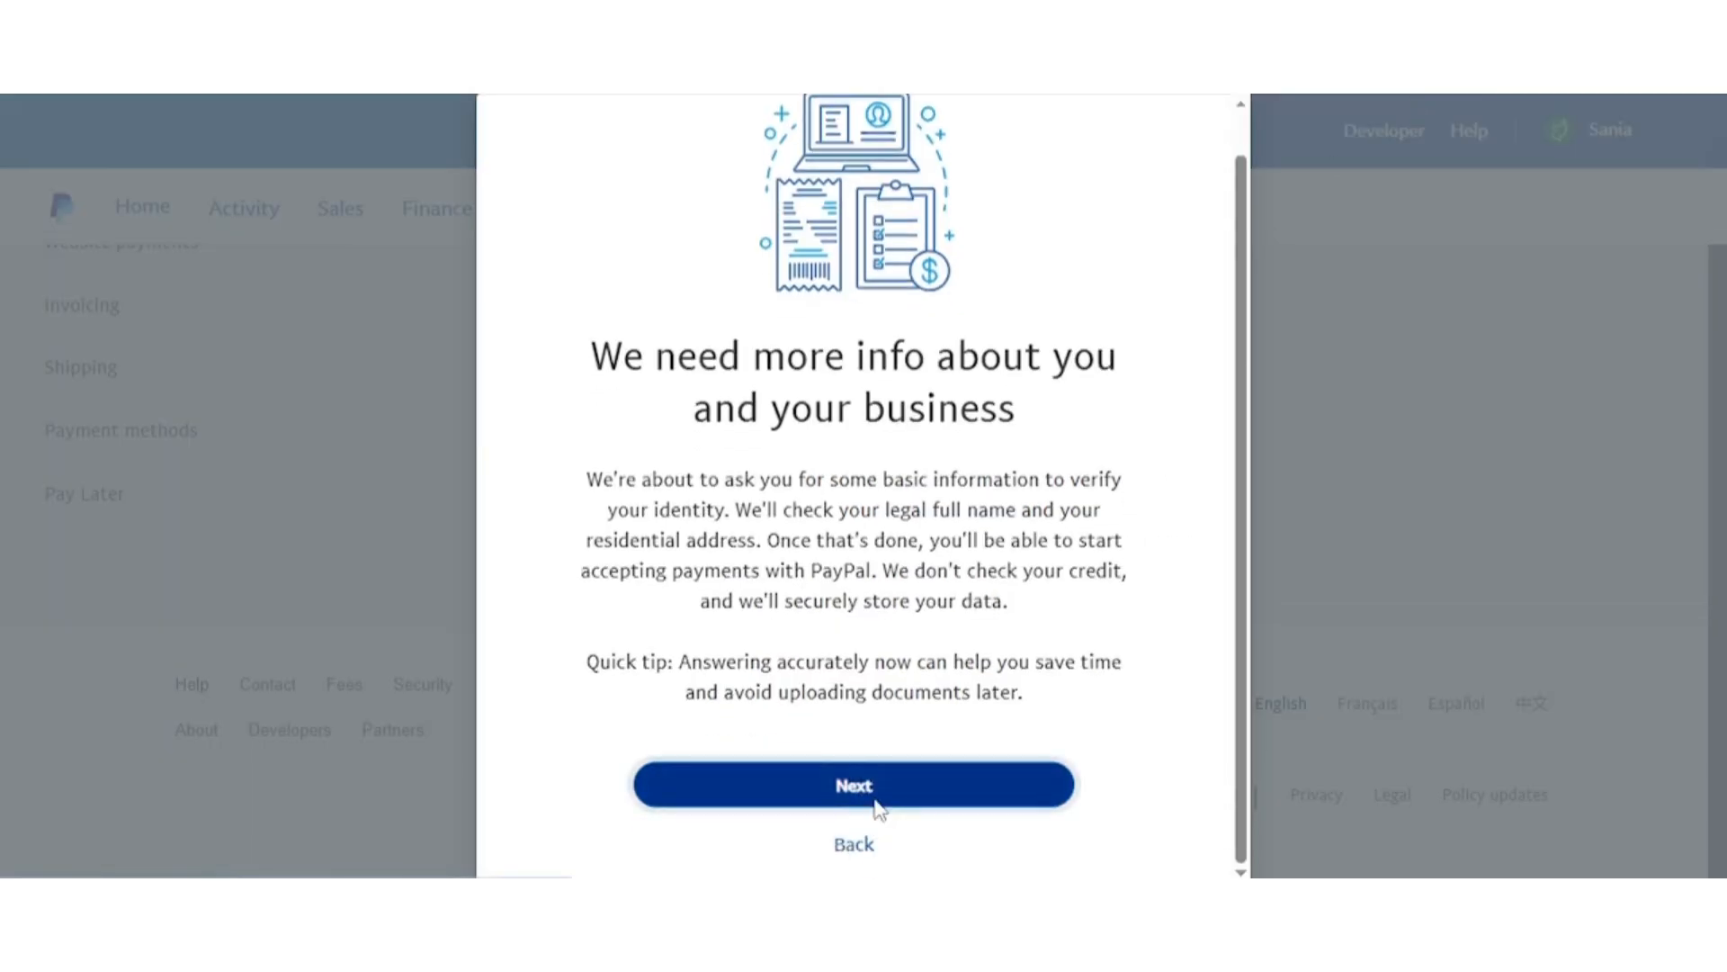
pyautogui.moveTo(853, 843)
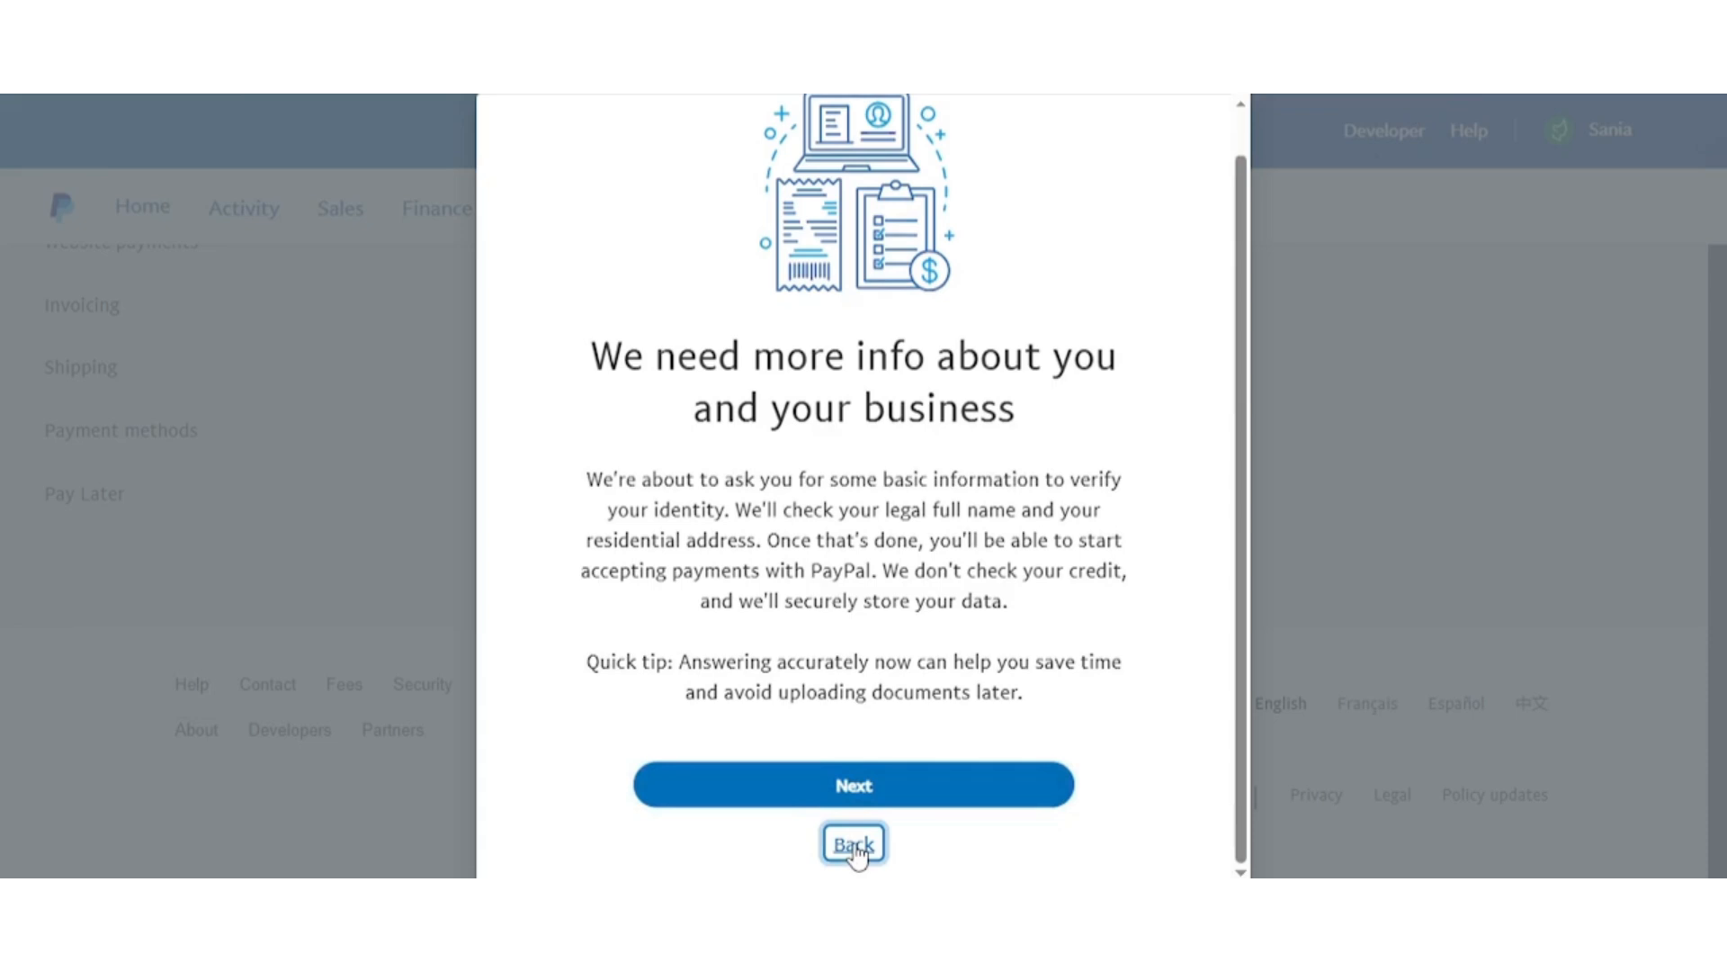
# Step: Continue to the 'Tell us about yourself' form and select the date of birth field
pyautogui.click(853, 784)
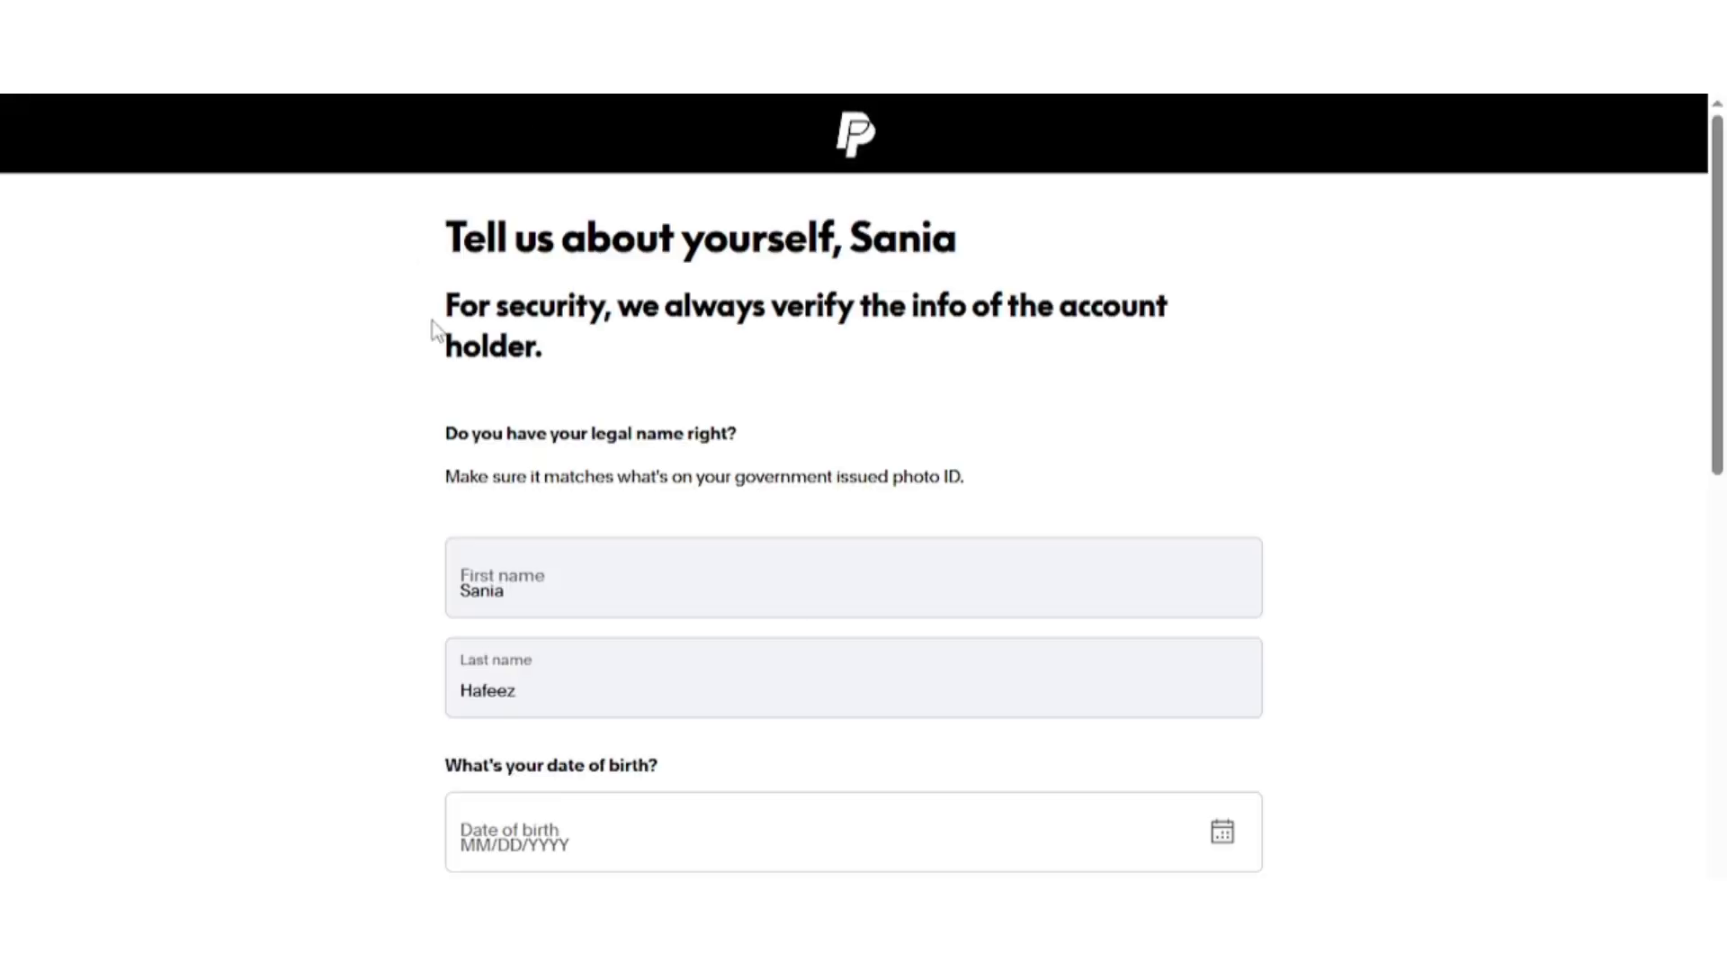
pyautogui.moveTo(432, 577)
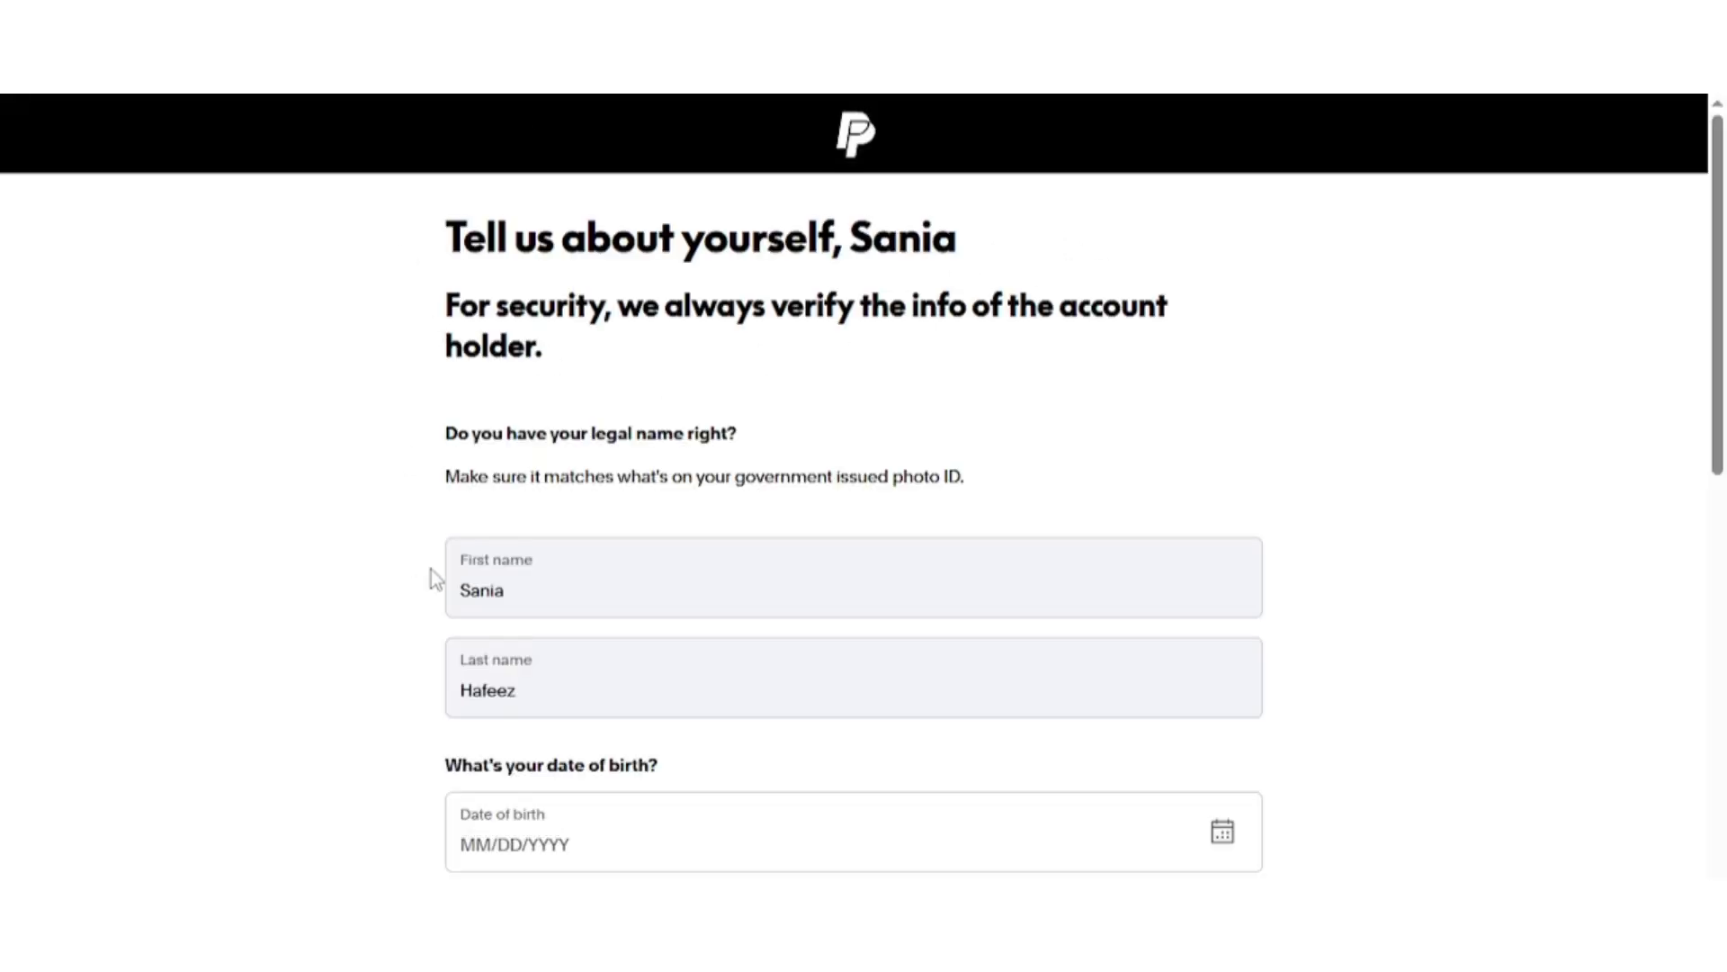
pyautogui.scroll(-3)
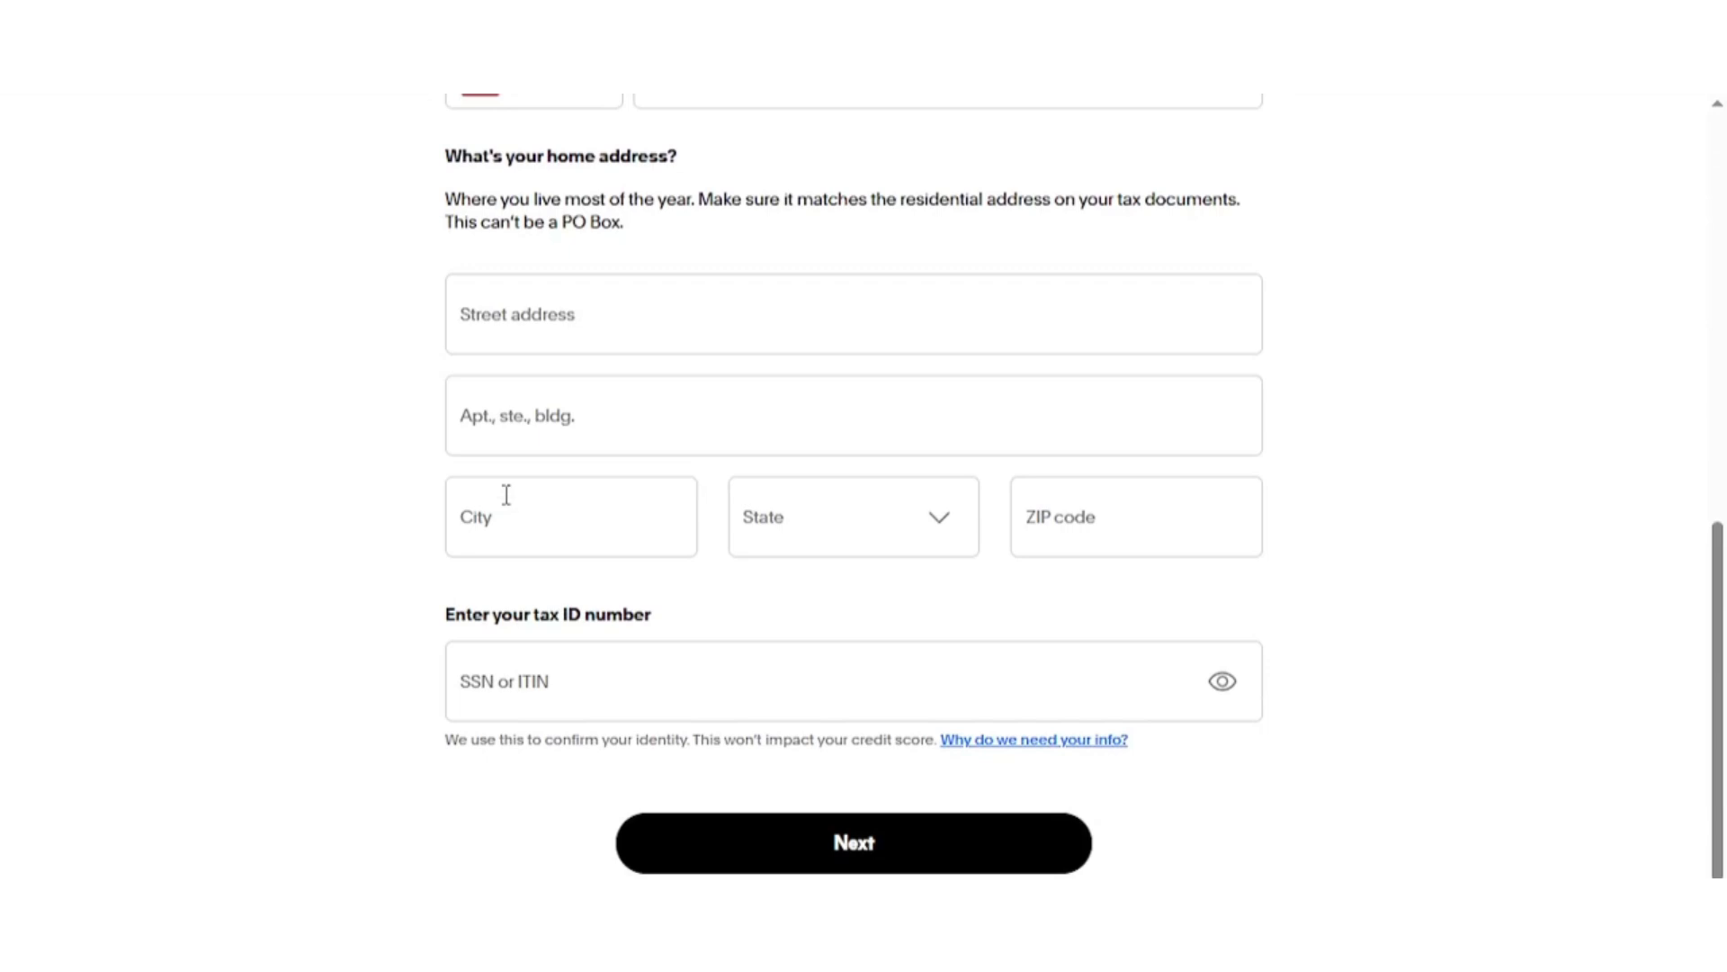
pyautogui.scroll(3)
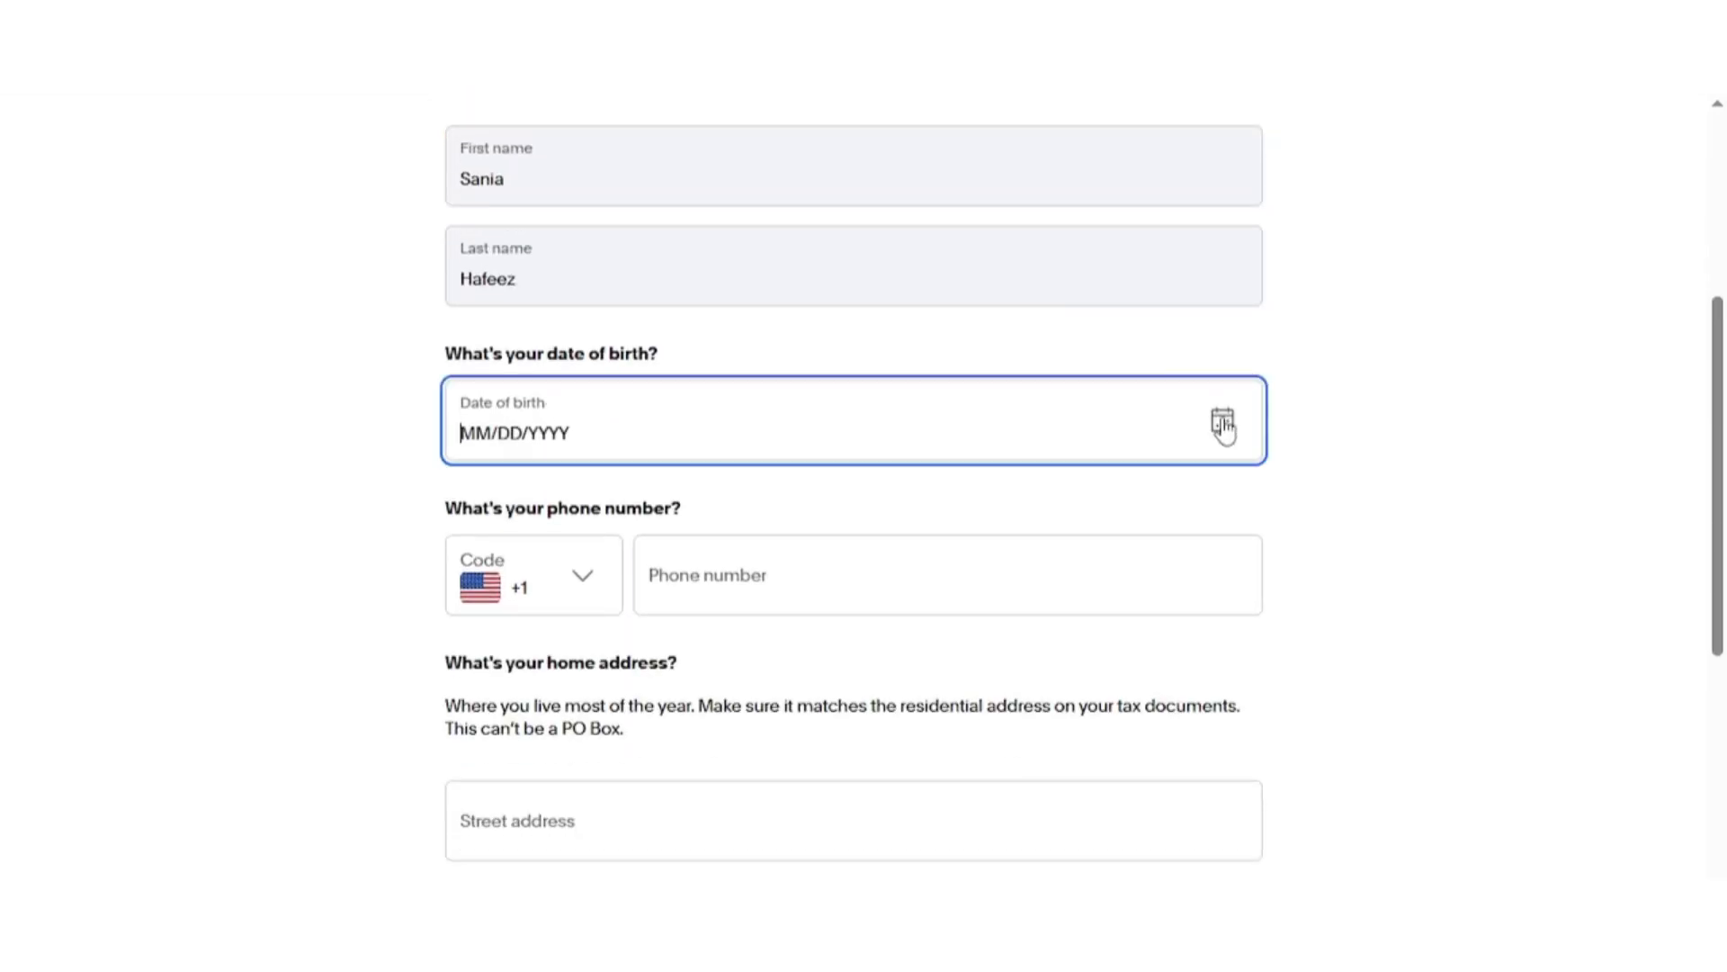
pyautogui.click(1221, 423)
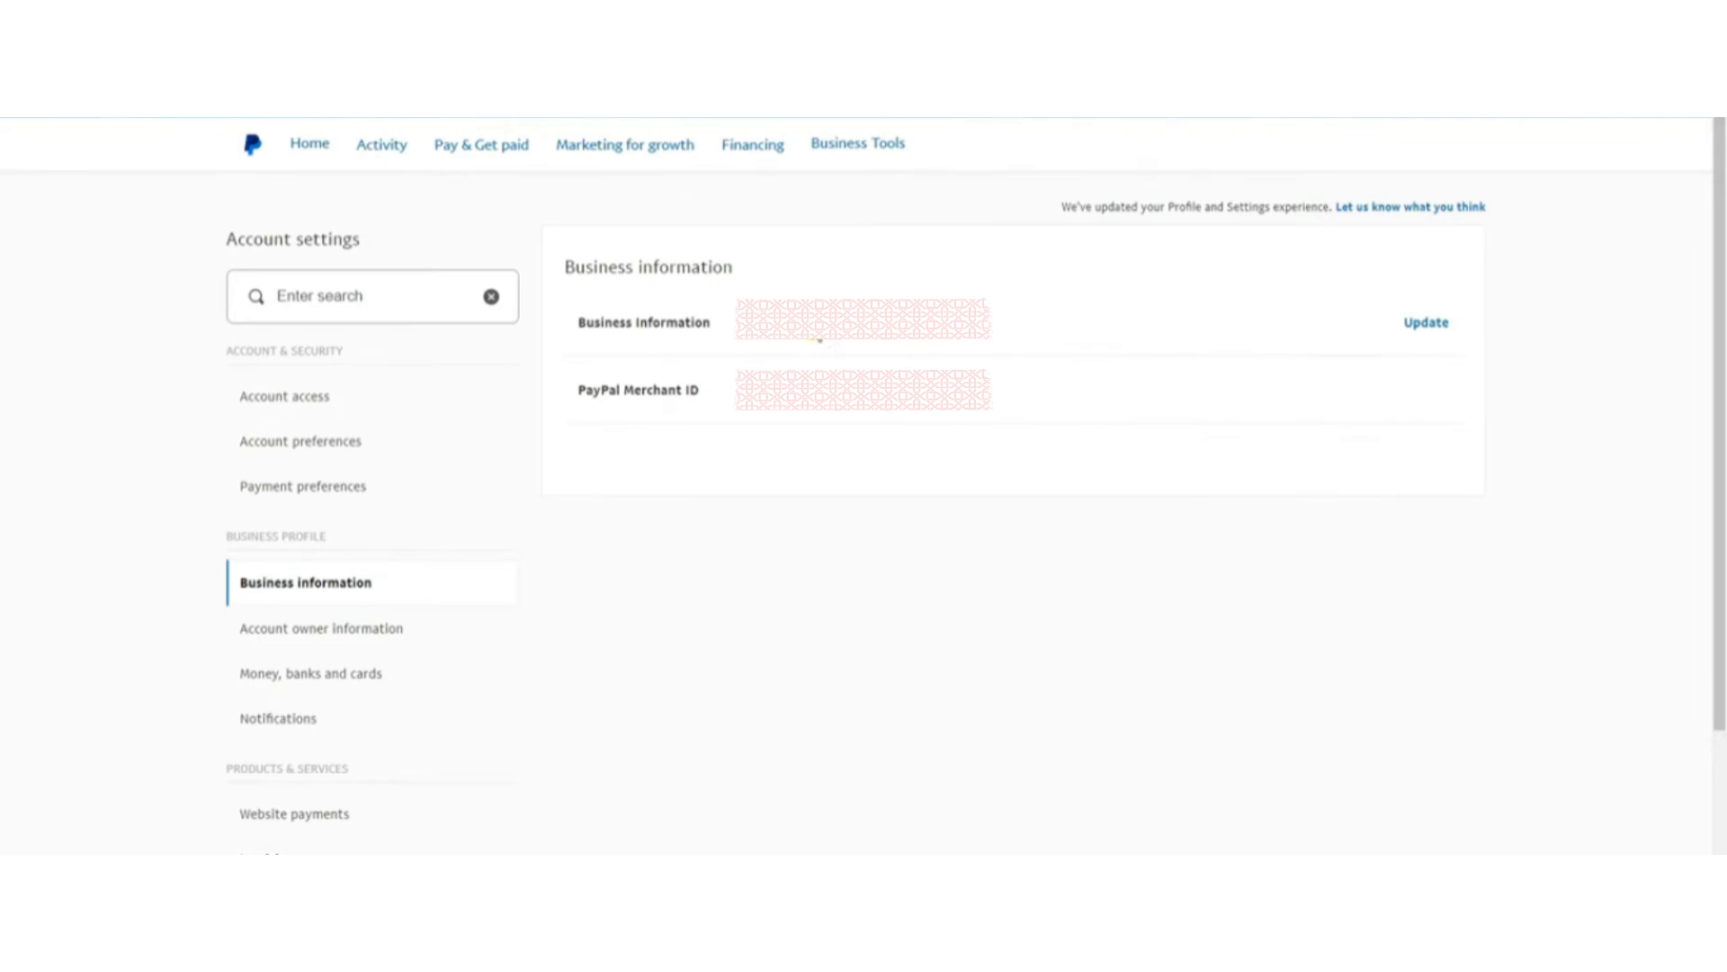
# Step: Start updating the business information to reach the Edit your business information form
pyautogui.click(1425, 322)
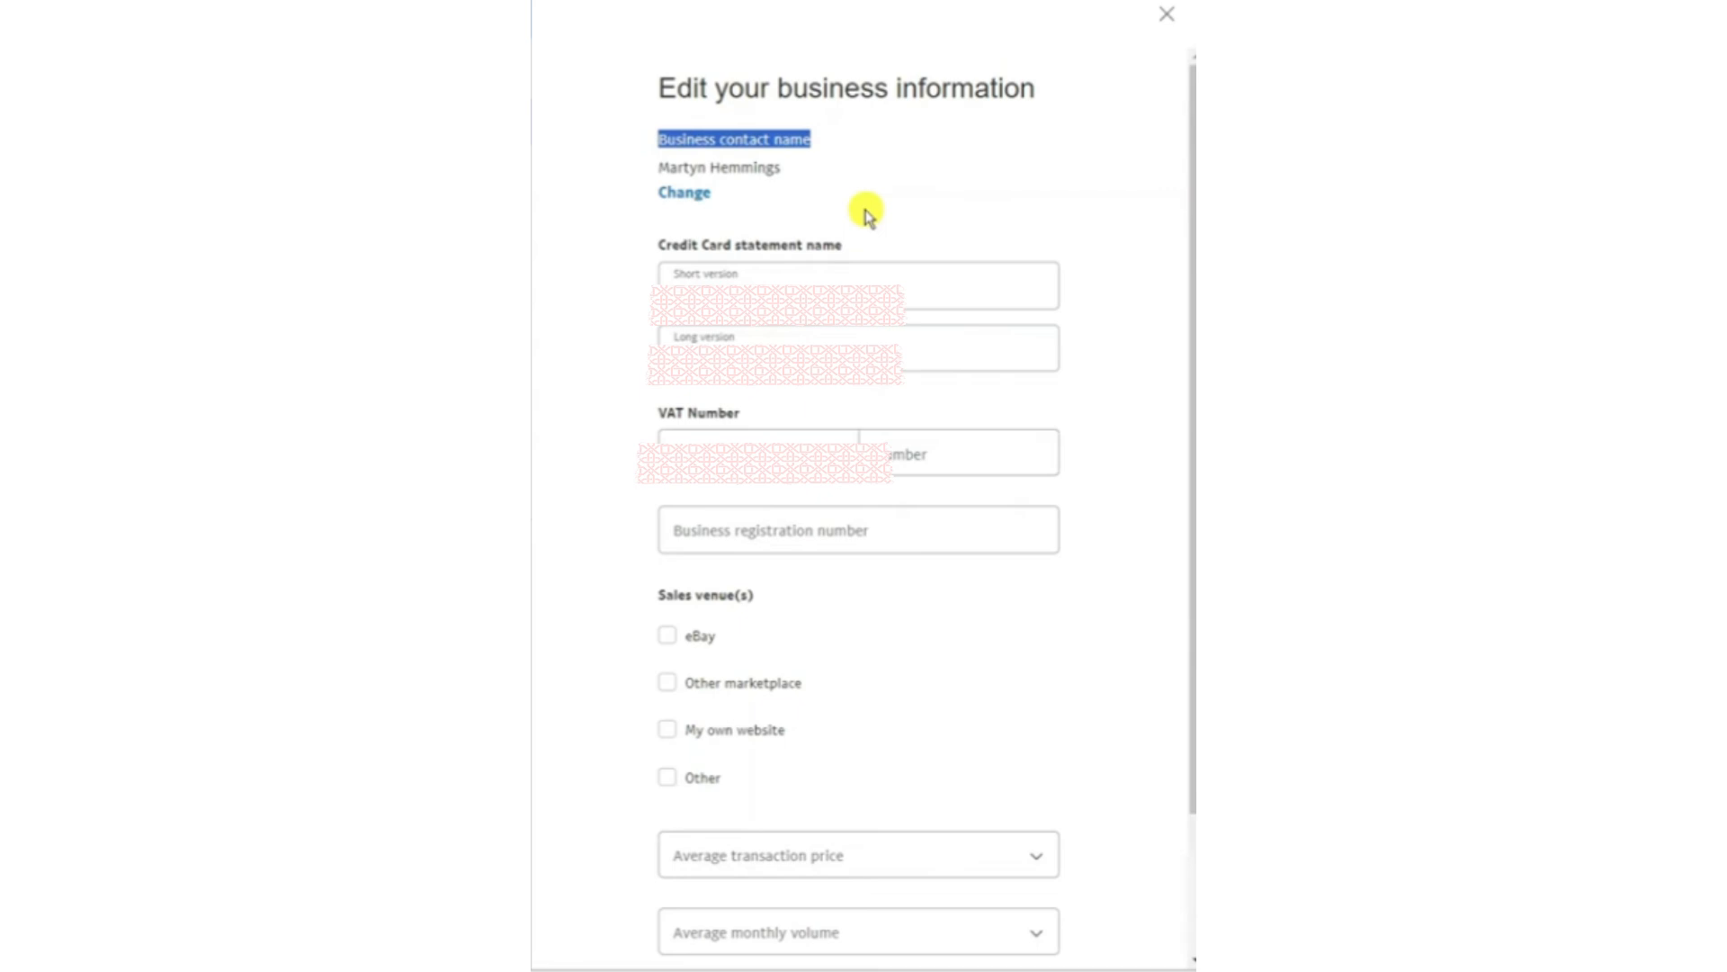